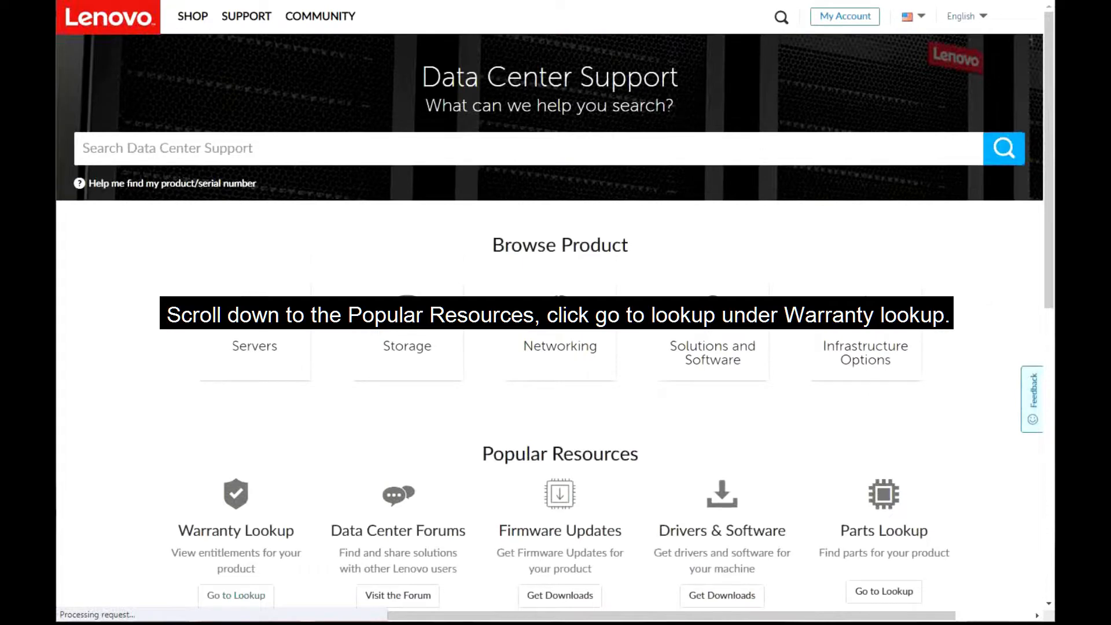
Go to the Warranty Lookup page from Popular Resources on the support home page.
{"action": "left_click", "coordinate": [236, 457]}
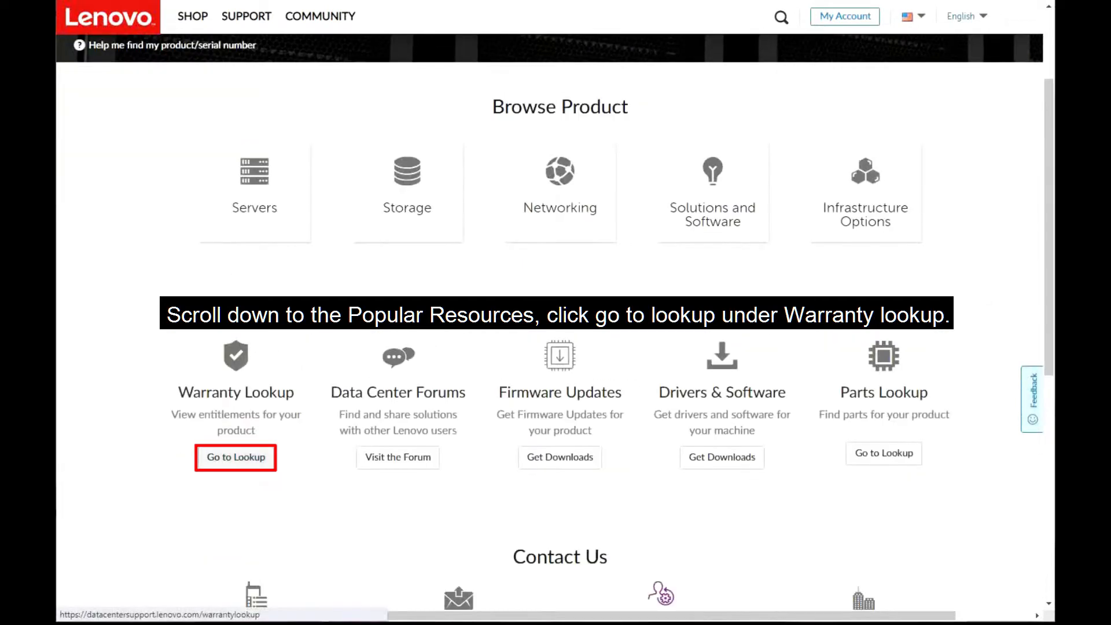
{"action": "left_click", "coordinate": [235, 456]}
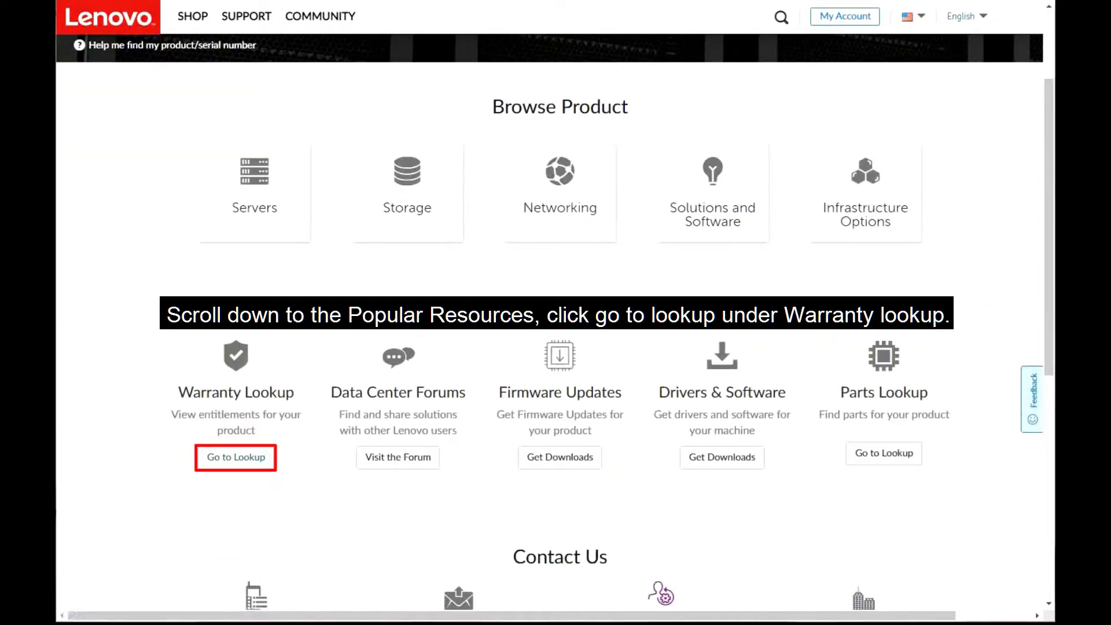
{"action": "left_click", "coordinate": [234, 457]}
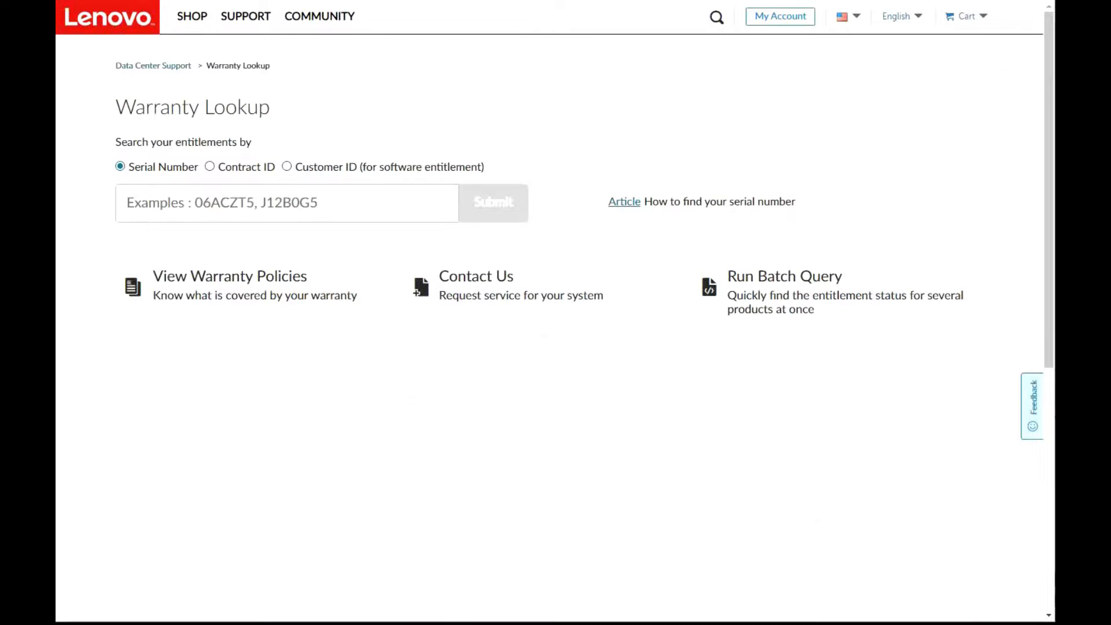
{"action": "left_click", "coordinate": [120, 167]}
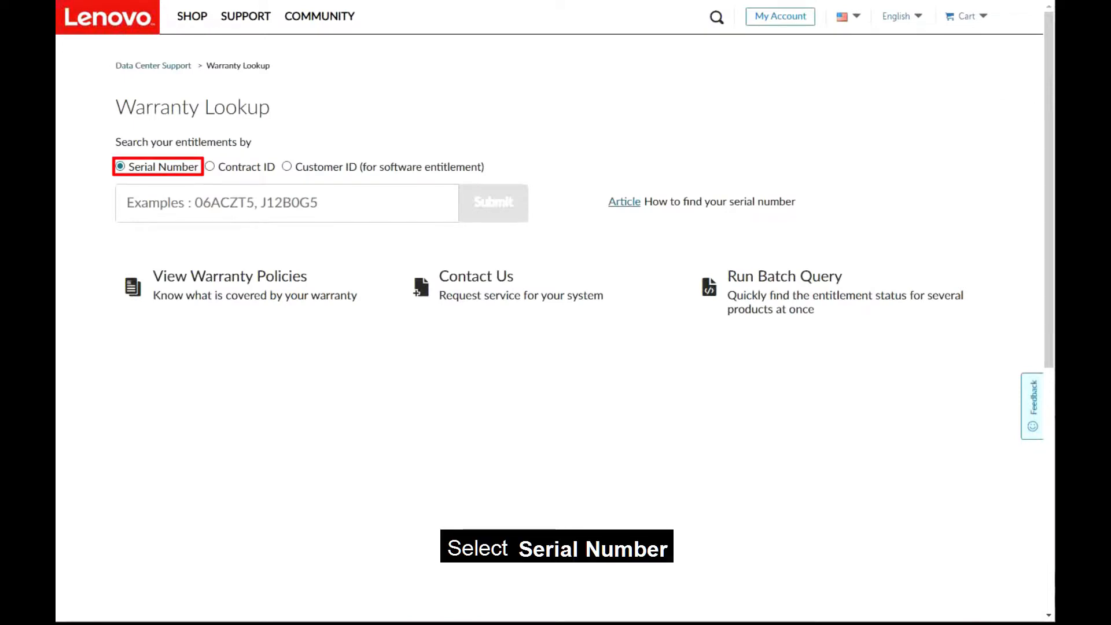
{"action": "left_click", "coordinate": [287, 203]}
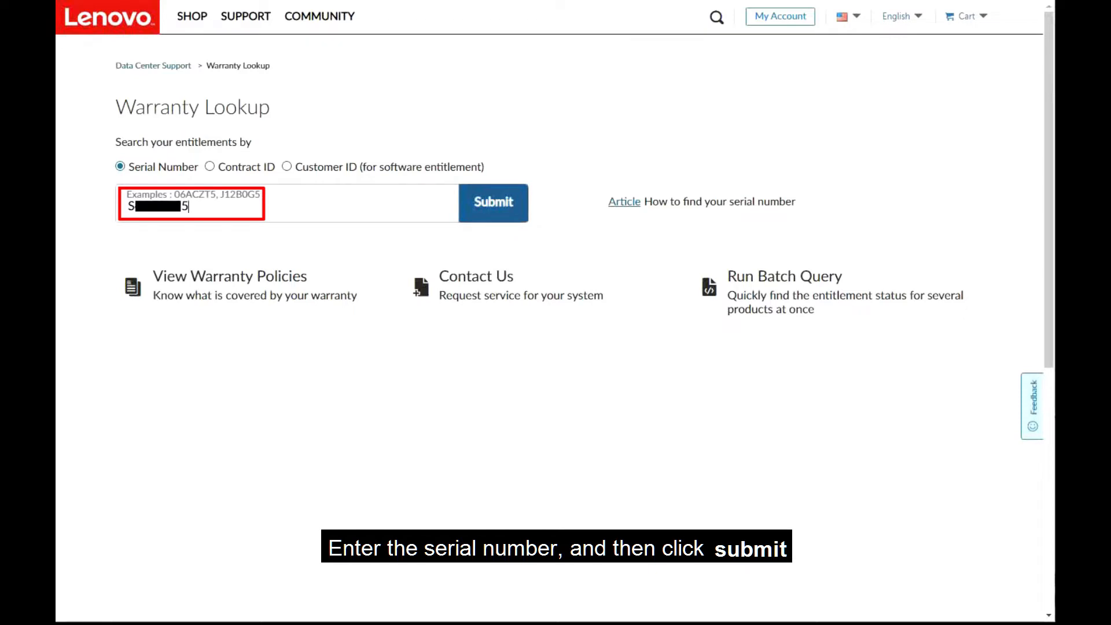
{"action": "left_click", "coordinate": [492, 203]}
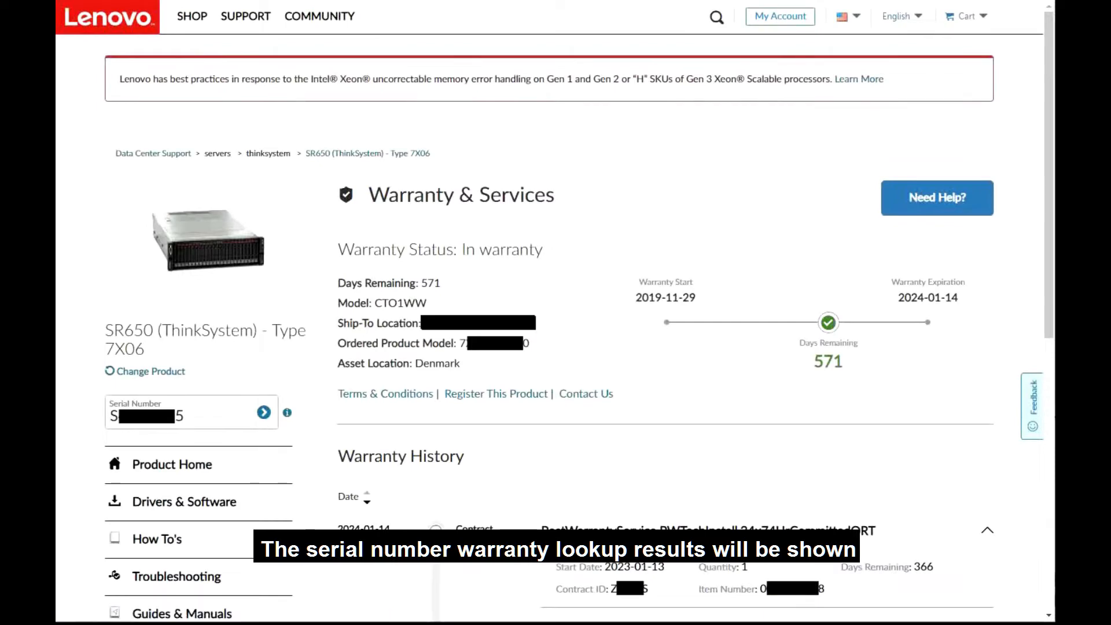
{"action": "scroll", "scroll_direction": "down", "scroll_amount": 3}
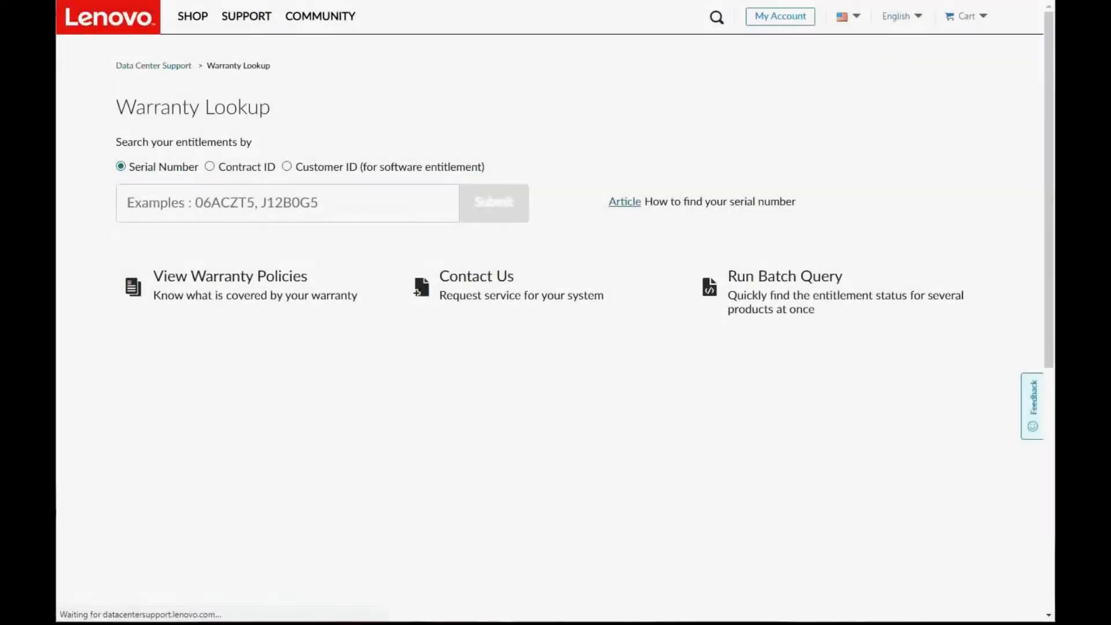
{"action": "left_click", "coordinate": [209, 166]}
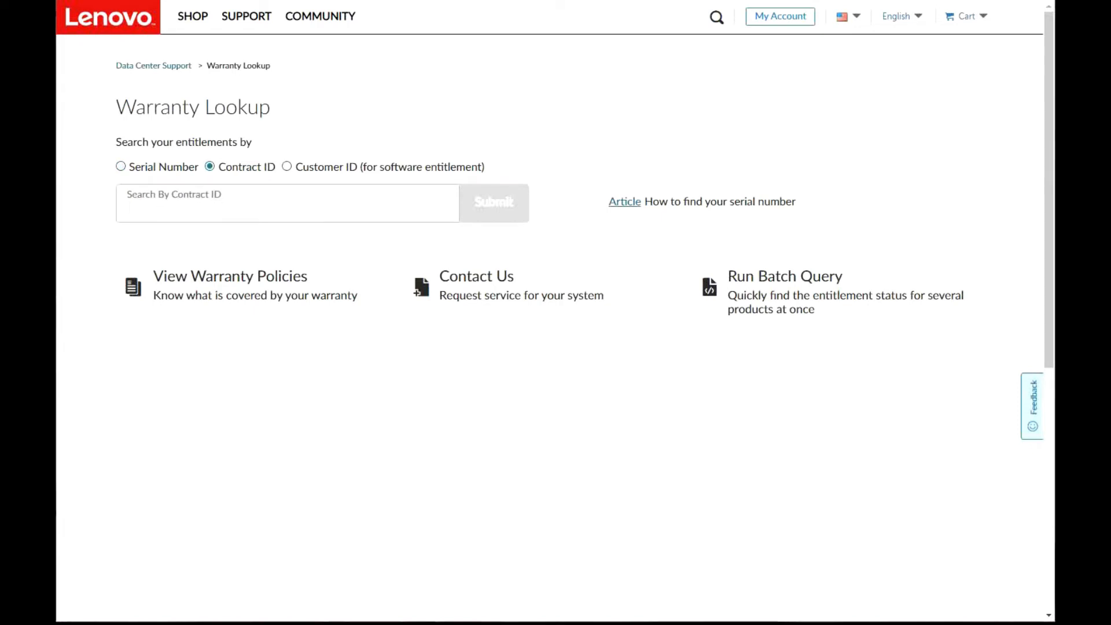
{"action": "type", "text": "ZS"}
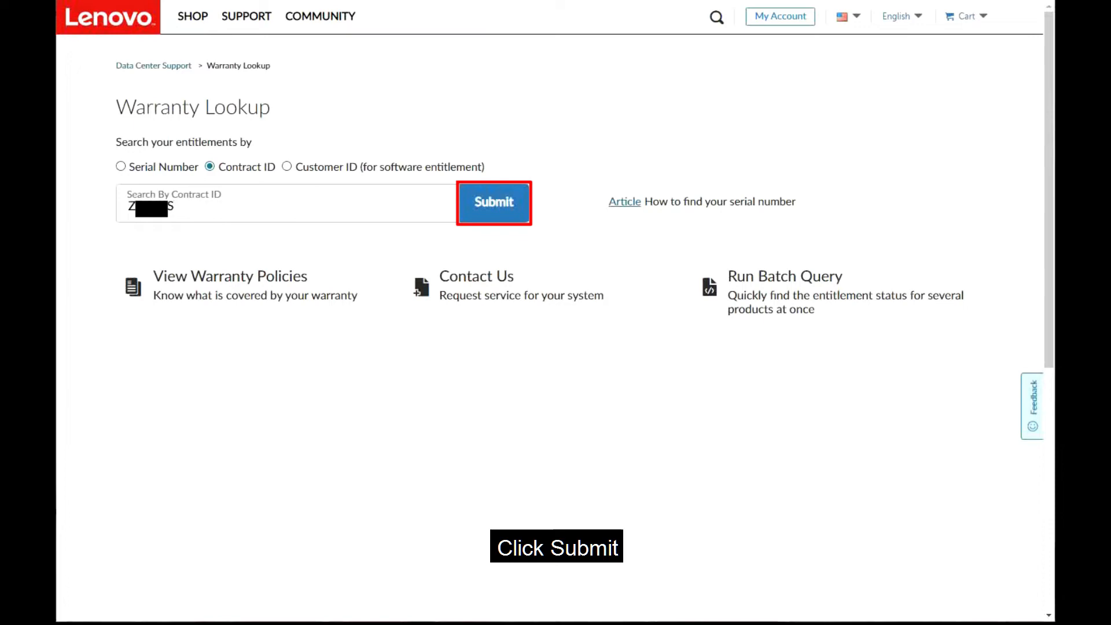
{"action": "left_click", "coordinate": [493, 203]}
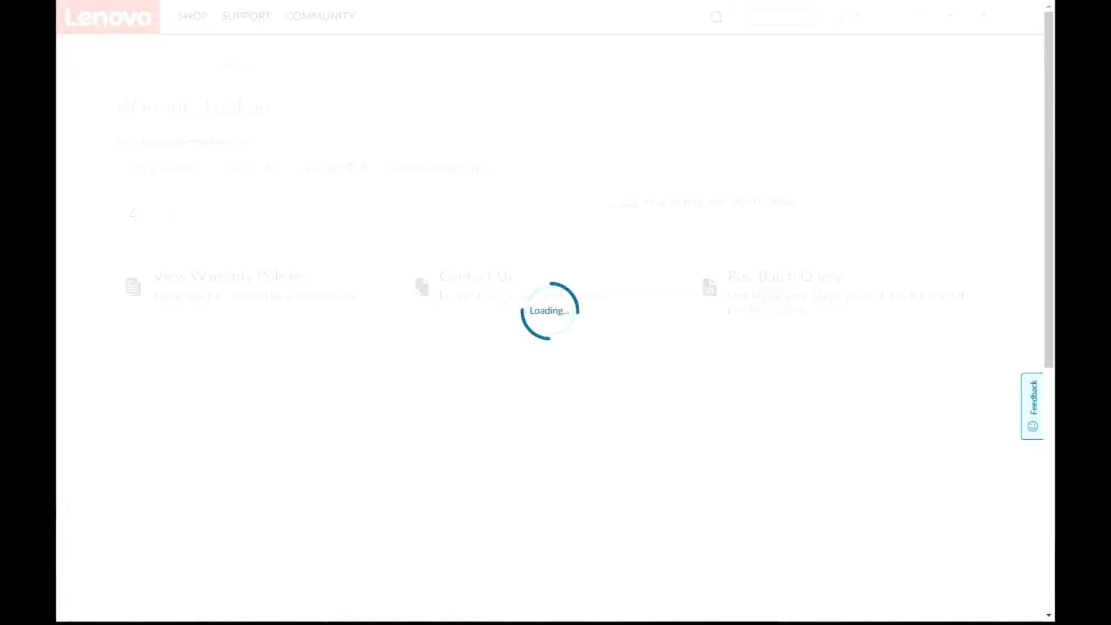
{"action": "left_click", "coordinate": [493, 203]}
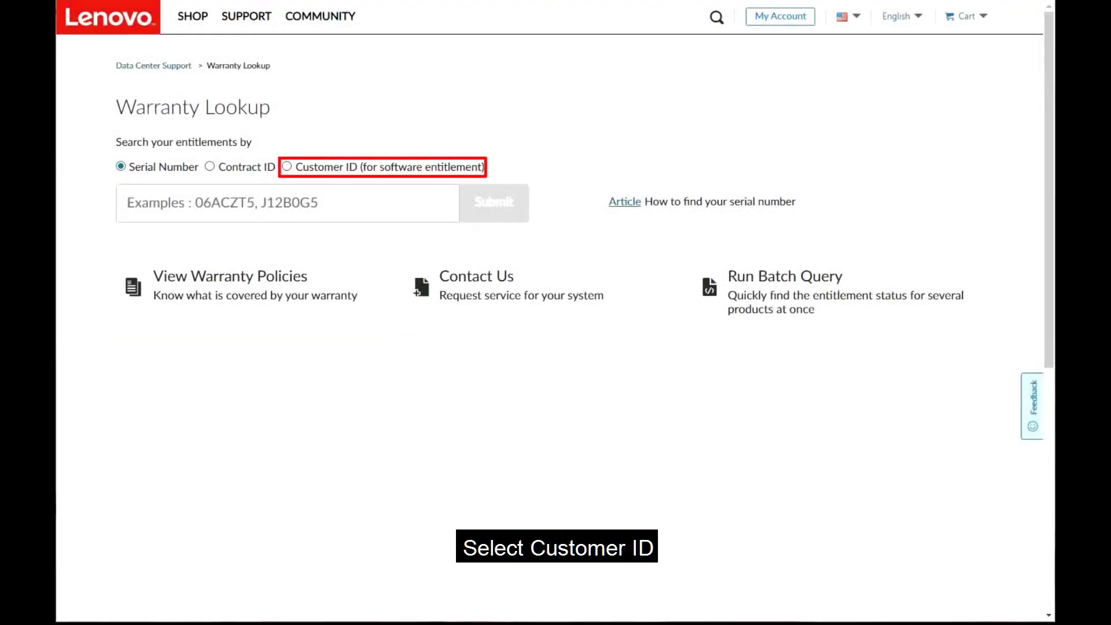
Search by Customer ID for software entitlements and submit to list the results.
{"action": "left_click", "coordinate": [287, 167]}
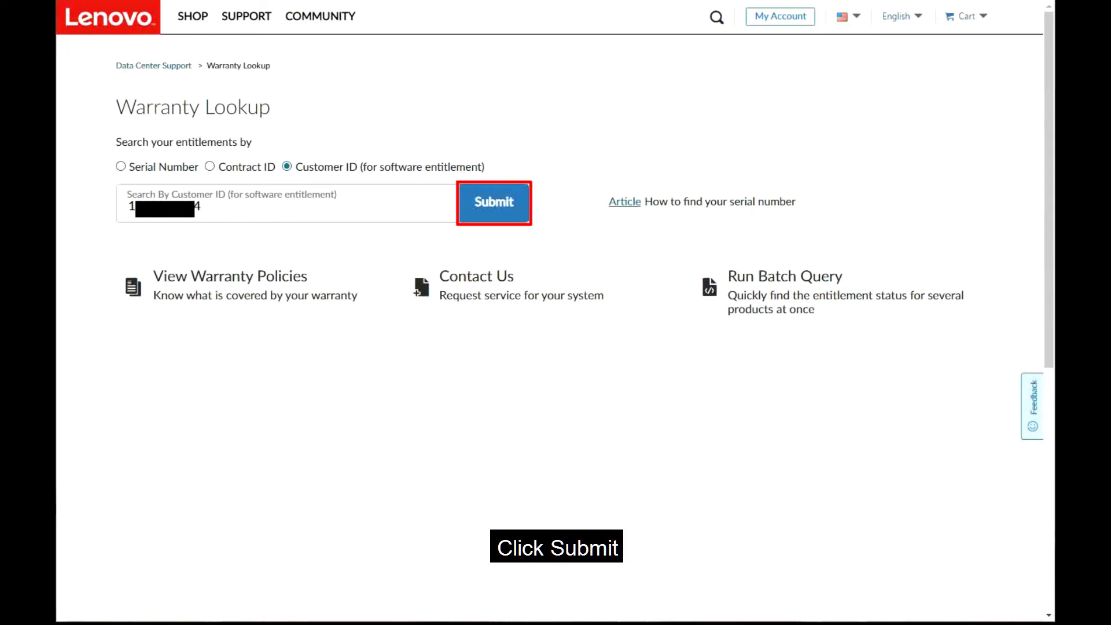
{"action": "left_click", "coordinate": [493, 203]}
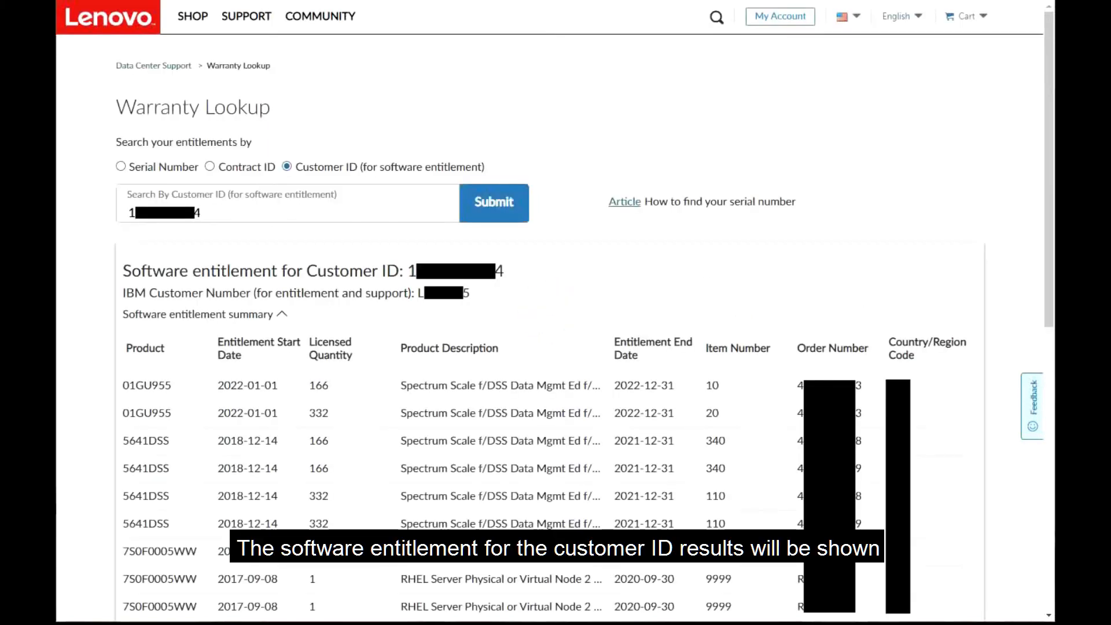